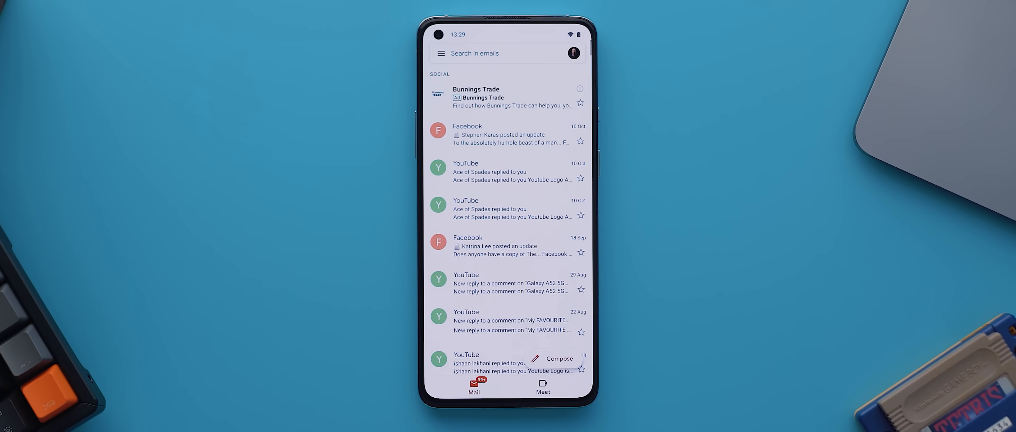
# Return to the home screen, then enter the topic 'Introduction' in HyperWrite's write-about box.
pyautogui.press('HOME')
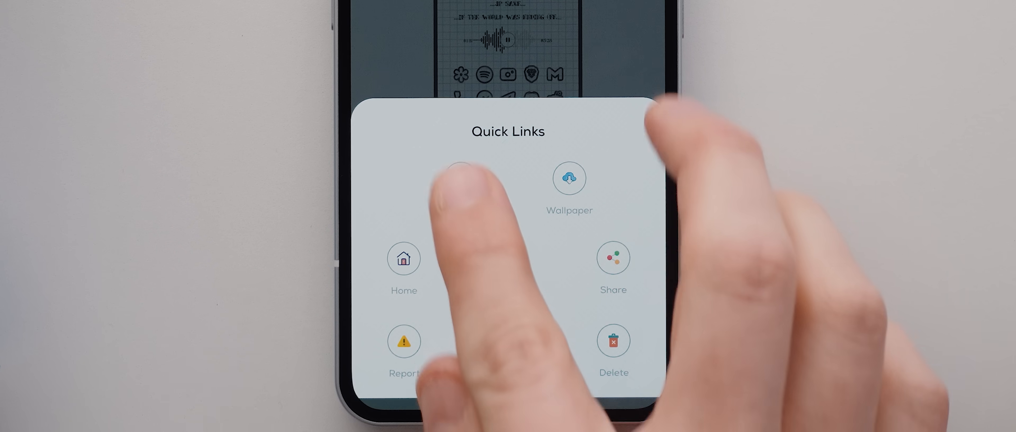
pyautogui.click(460, 178)
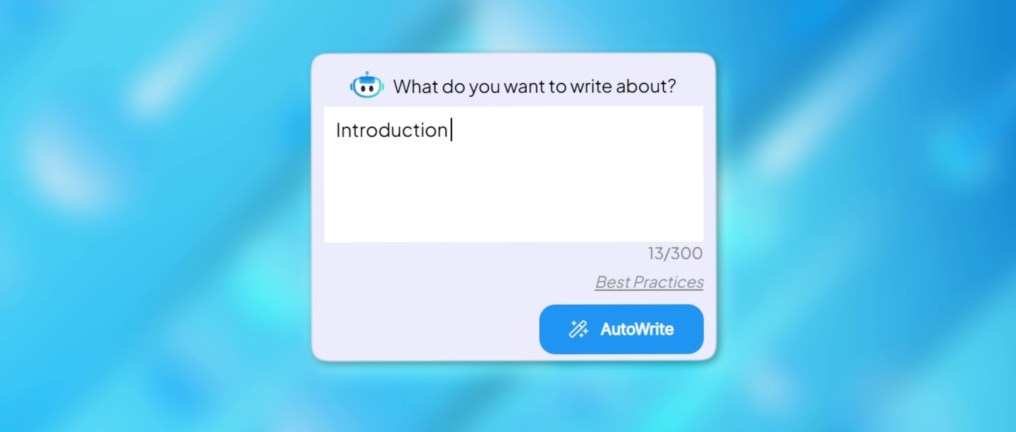
# Run AutoWrite on the 'Introduction' prompt to produce the iPhone 14 Pro vs iPhone 13 paragraph.
pyautogui.click(623, 330)
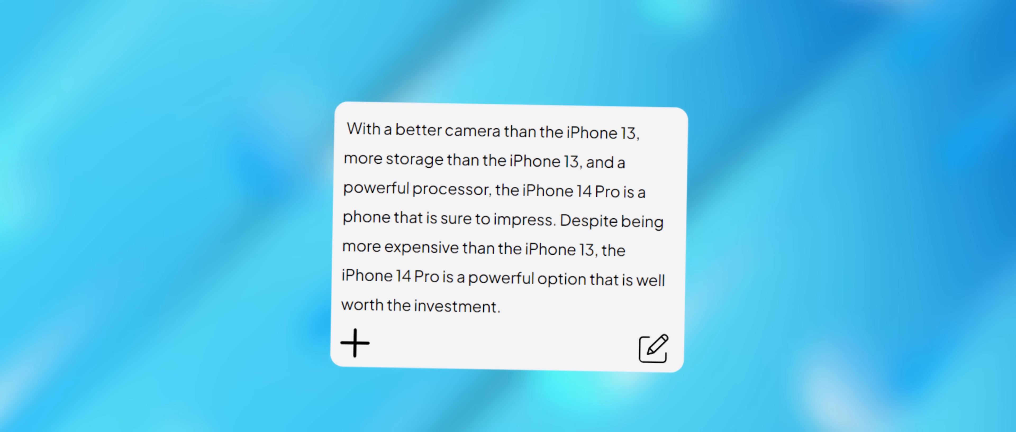